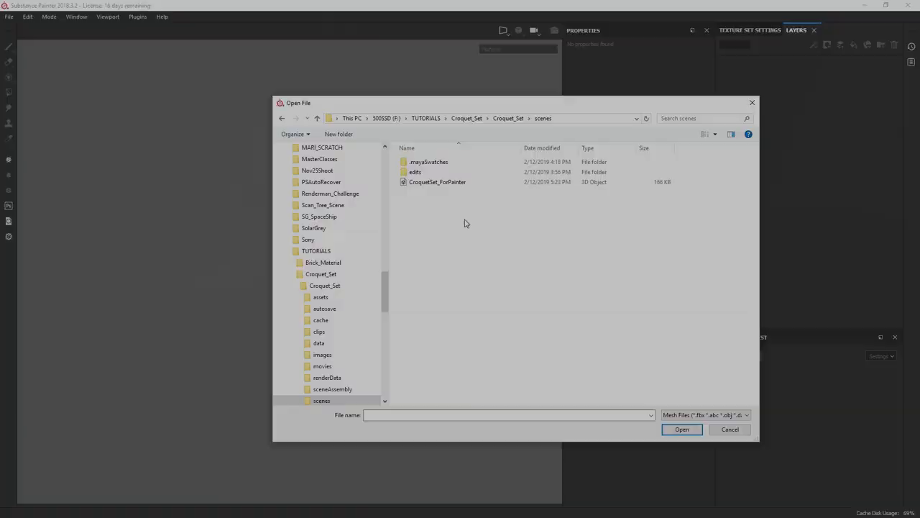
{"action": "mouse_move", "coordinate": [472, 210]}
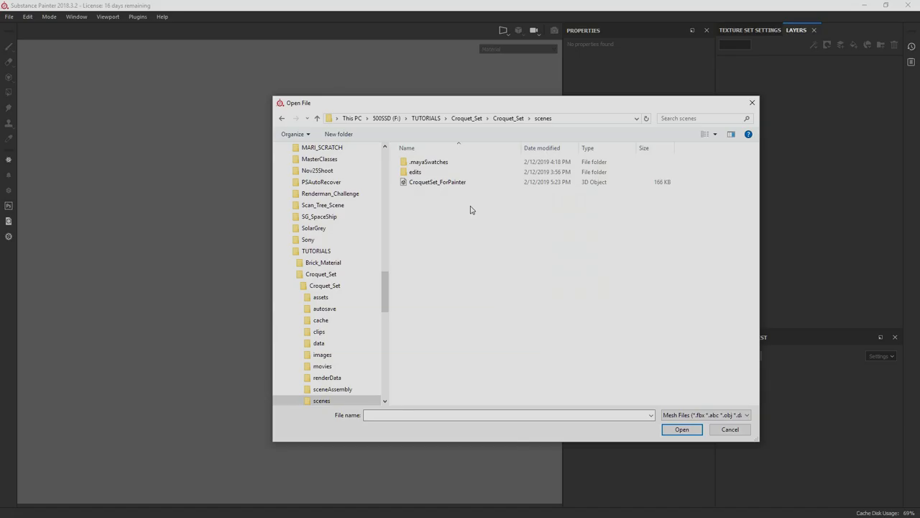
Step: Create the project from the CroquetSet_ForPainter mesh with the PBR metallic-roughness template
{"action": "left_click", "coordinate": [681, 428]}
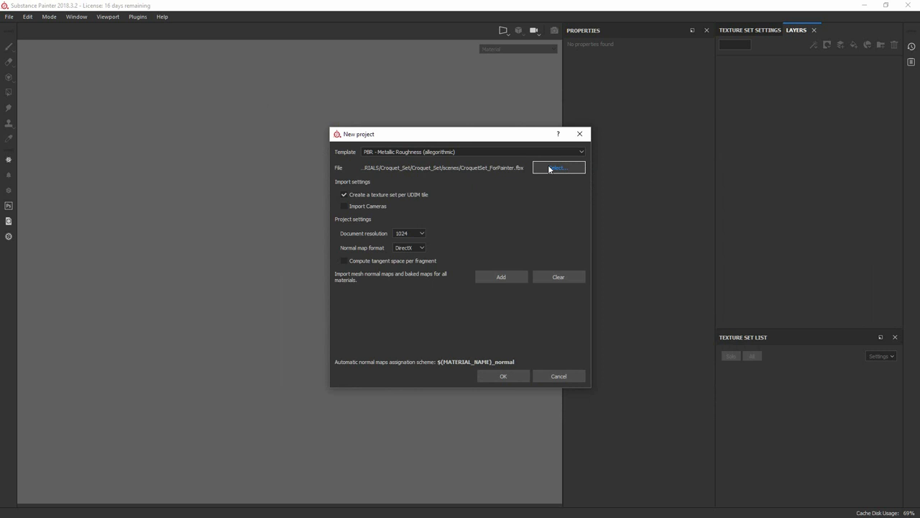
{"action": "left_click", "coordinate": [503, 376]}
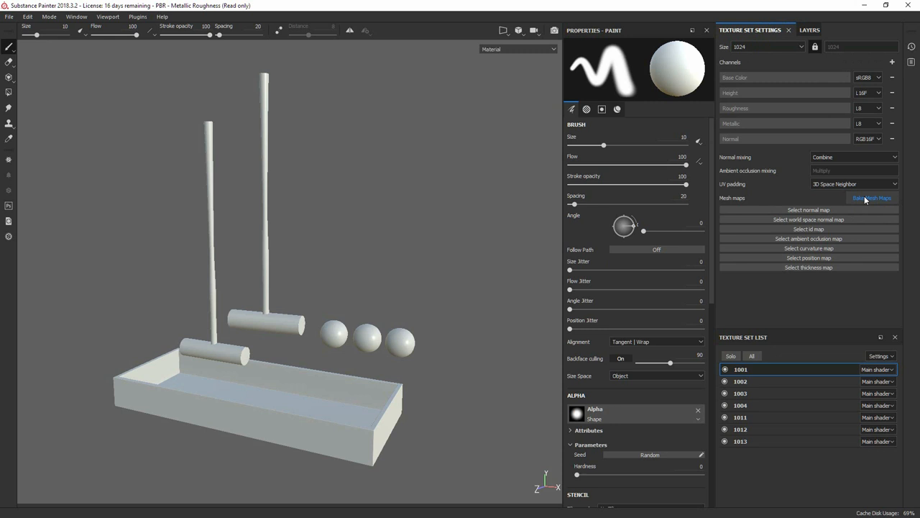
Step: Show the Bake Mesh Maps window from Texture Set Settings
{"action": "left_click", "coordinate": [871, 199]}
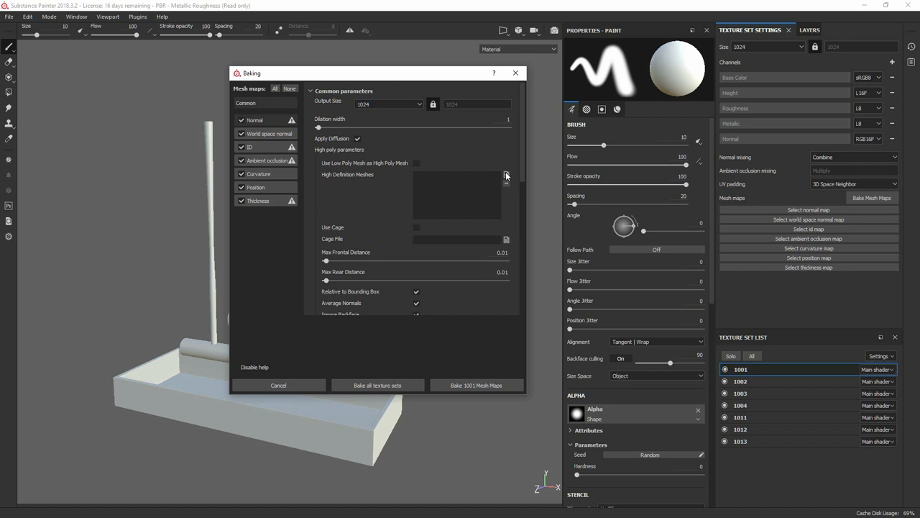
{"action": "mouse_move", "coordinate": [258, 201]}
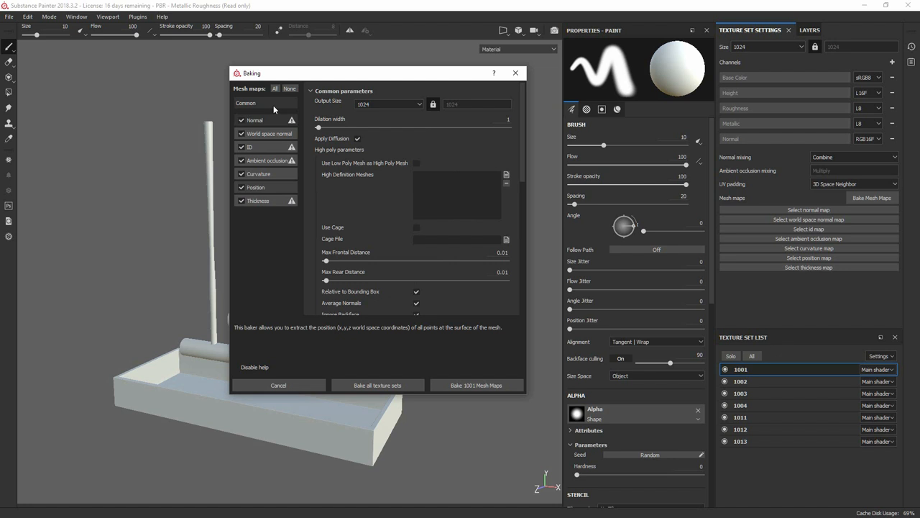
Step: Set the ID baker's Color Source to Mesh ID / Polygroup
{"action": "left_click", "coordinate": [251, 147]}
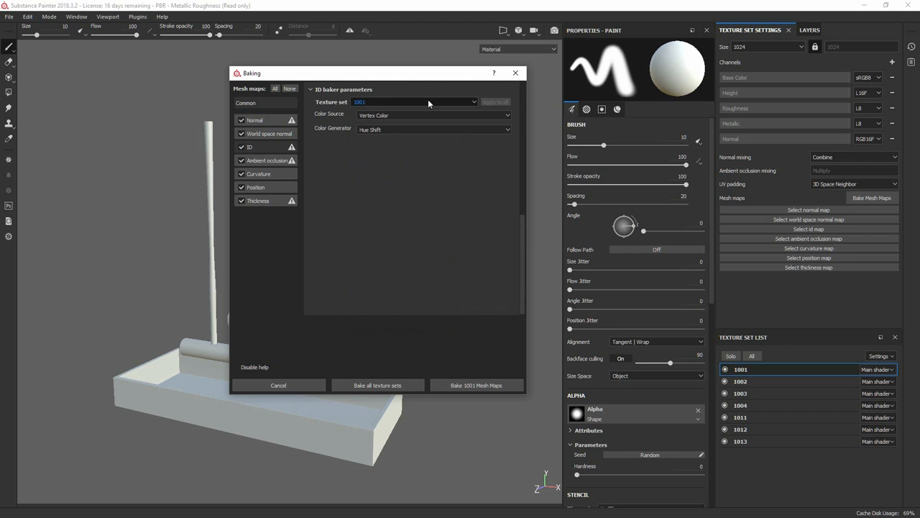
{"action": "left_click_drag", "start_coordinate": [251, 72], "coordinate": [360, 81]}
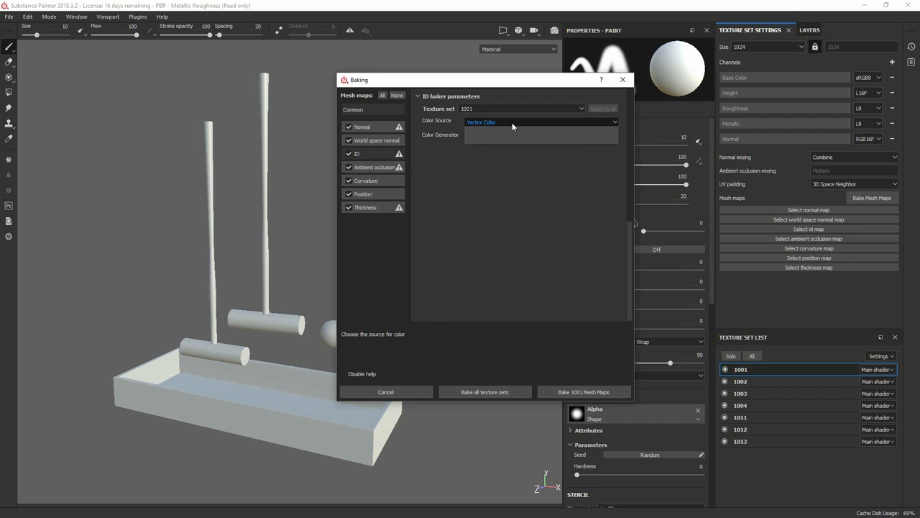
{"action": "left_click", "coordinate": [540, 121]}
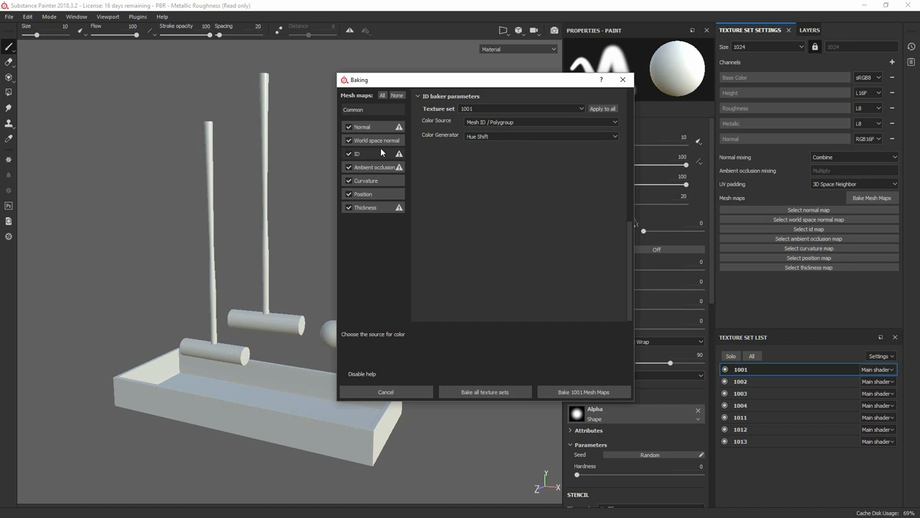
{"action": "left_click", "coordinate": [541, 135]}
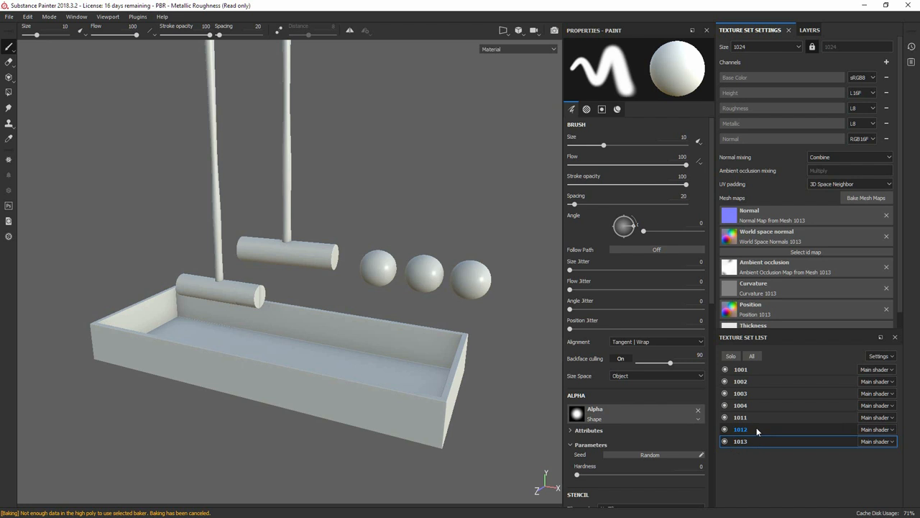
Step: Switch to the 1013 texture set after the bake finishes
{"action": "left_click", "coordinate": [741, 440]}
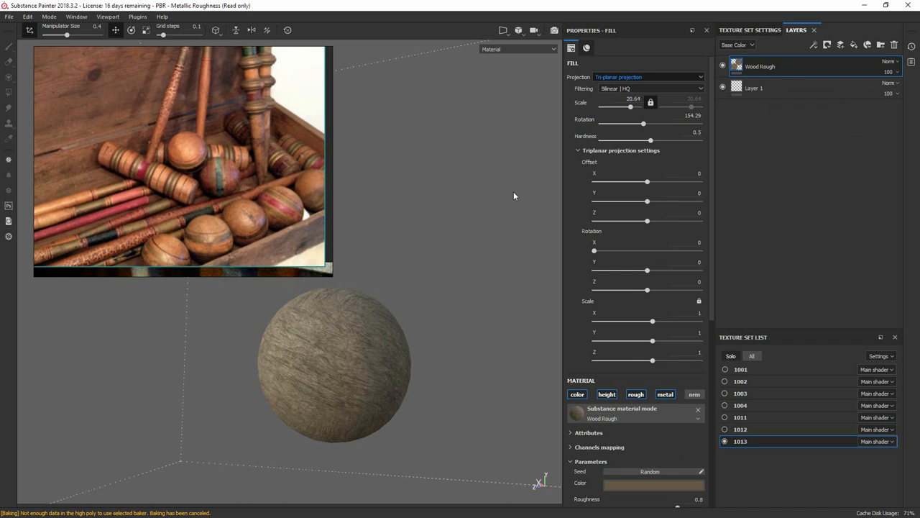
Step: Rotate the wood grain projection on the ball and warm its tone with an HSL Perceptive filter
{"action": "left_click_drag", "start_coordinate": [515, 196], "coordinate": [486, 344]}
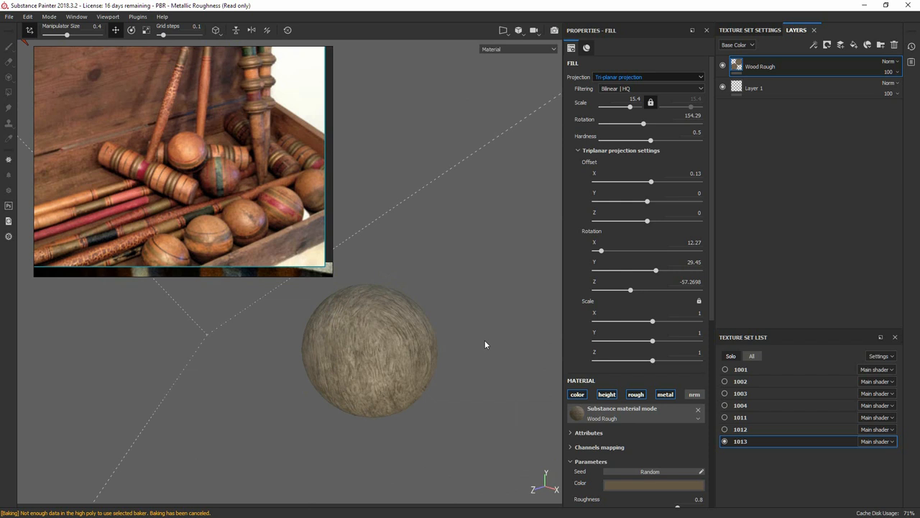
{"action": "right_click", "coordinate": [759, 66]}
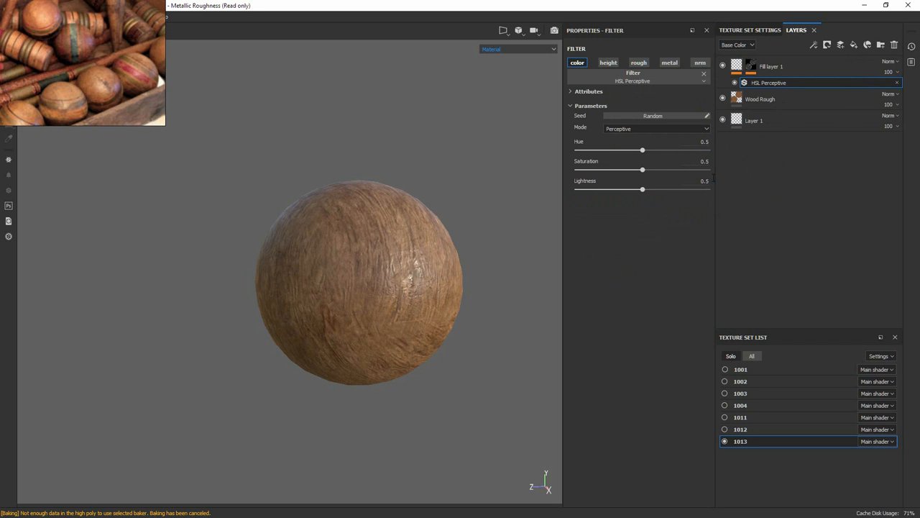
{"action": "left_click_drag", "start_coordinate": [642, 190], "coordinate": [623, 190]}
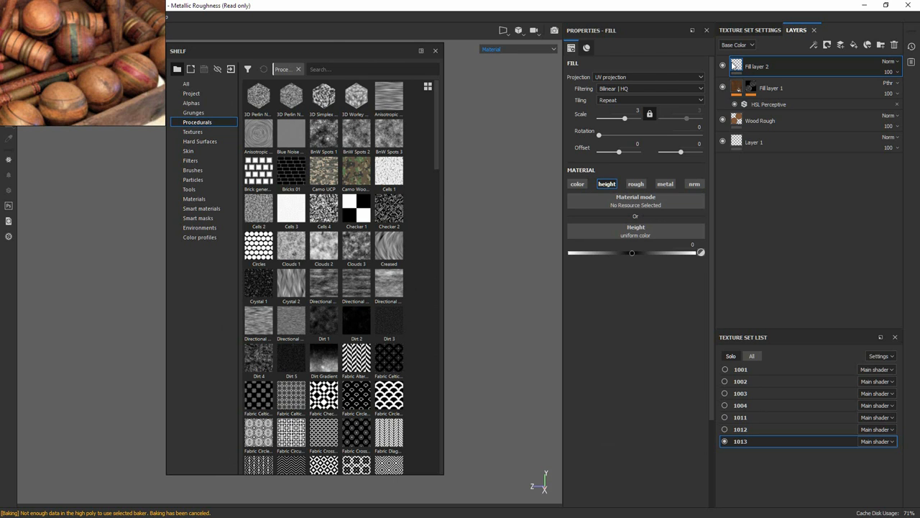
Step: Give Fill layer 2 a grain procedural from the Shelf and push its height negative for streaky relief
{"action": "left_click", "coordinate": [736, 45]}
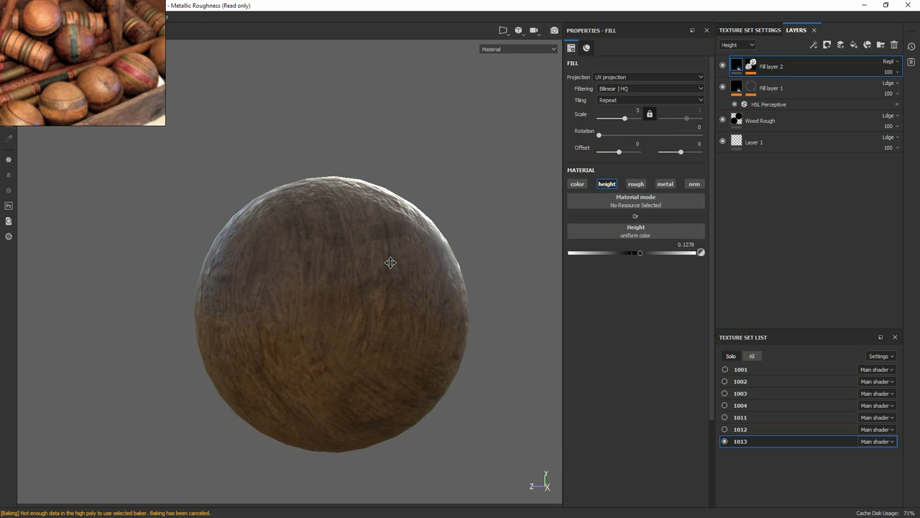
{"action": "left_click_drag", "start_coordinate": [391, 262], "coordinate": [404, 310]}
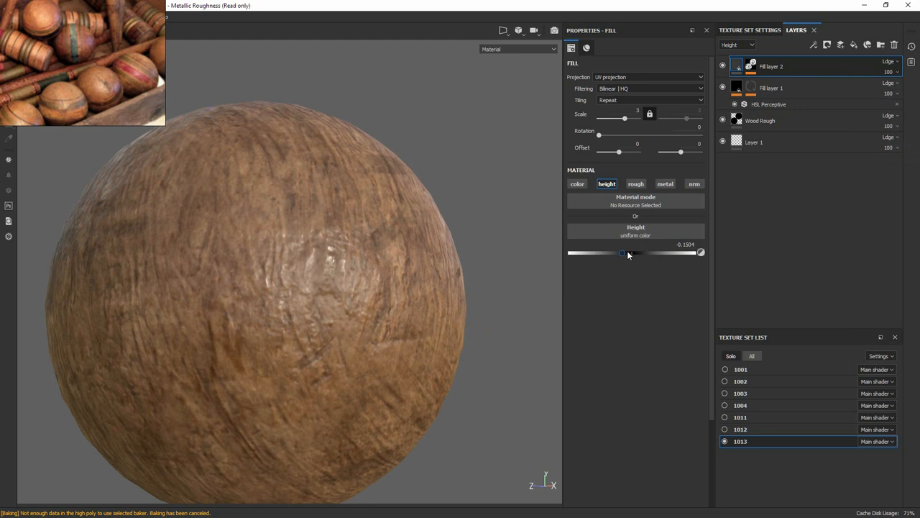
{"action": "left_click_drag", "start_coordinate": [622, 254], "coordinate": [644, 253]}
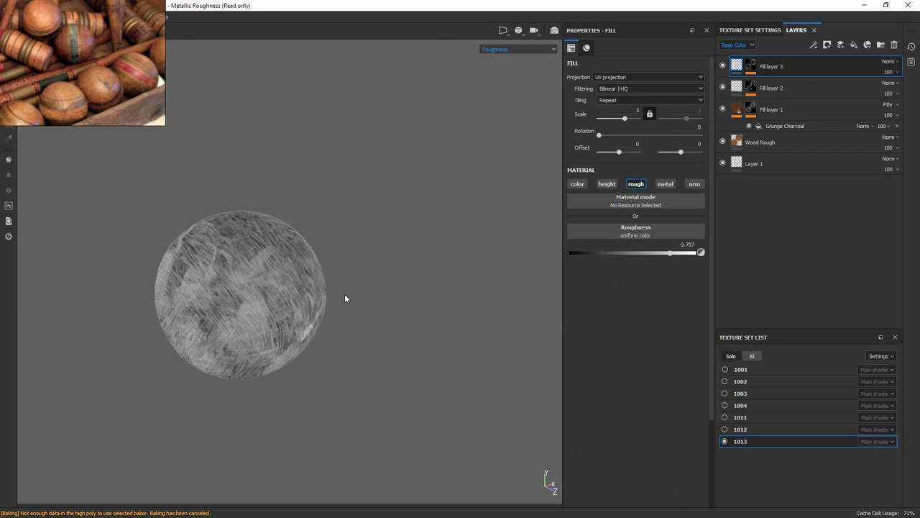
Step: Check the Roughness channel in the viewport, then return to the full Material view
{"action": "left_click", "coordinate": [518, 49]}
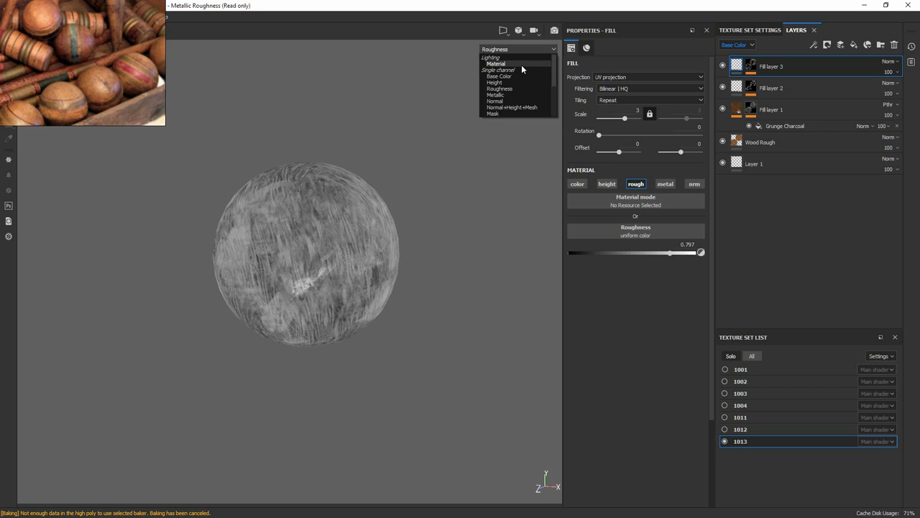
{"action": "left_click", "coordinate": [496, 64]}
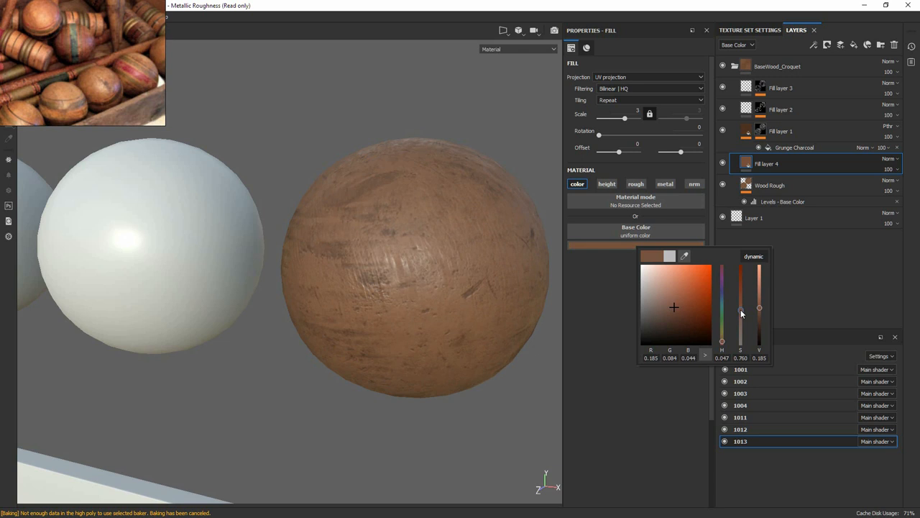
Step: Pick a warm orange-brown base colour for Fill layer 4
{"action": "left_click_drag", "start_coordinate": [759, 308], "coordinate": [814, 318]}
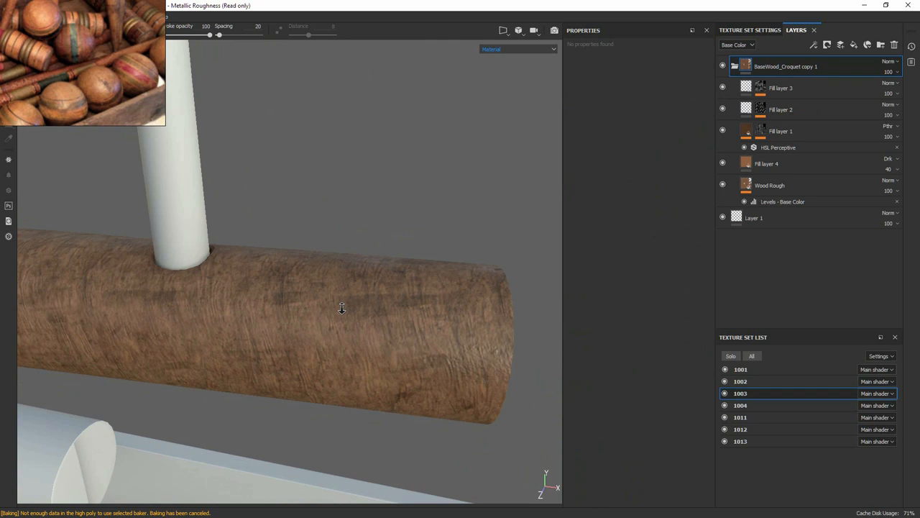
Step: Collapse the pasted BaseWood_Croquet group on texture set 1003 and add a fill layer above it
{"action": "left_click", "coordinate": [770, 184]}
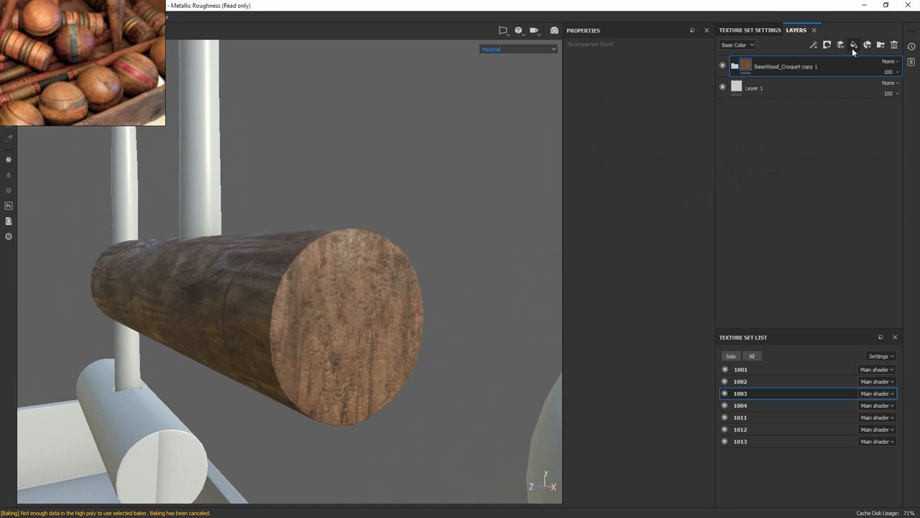
{"action": "left_click", "coordinate": [854, 45]}
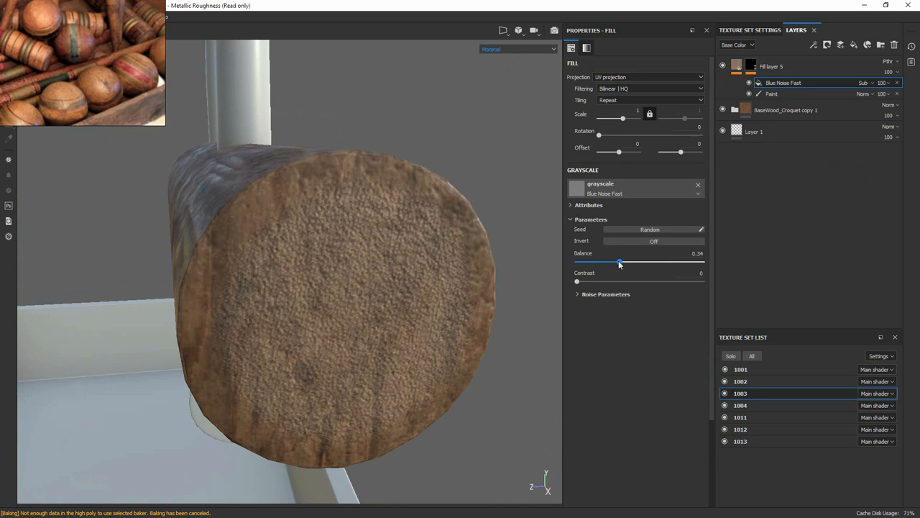
Step: Adjust the Balance of the Blue Noise Fast mask on Fill layer 5
{"action": "left_click", "coordinate": [770, 82]}
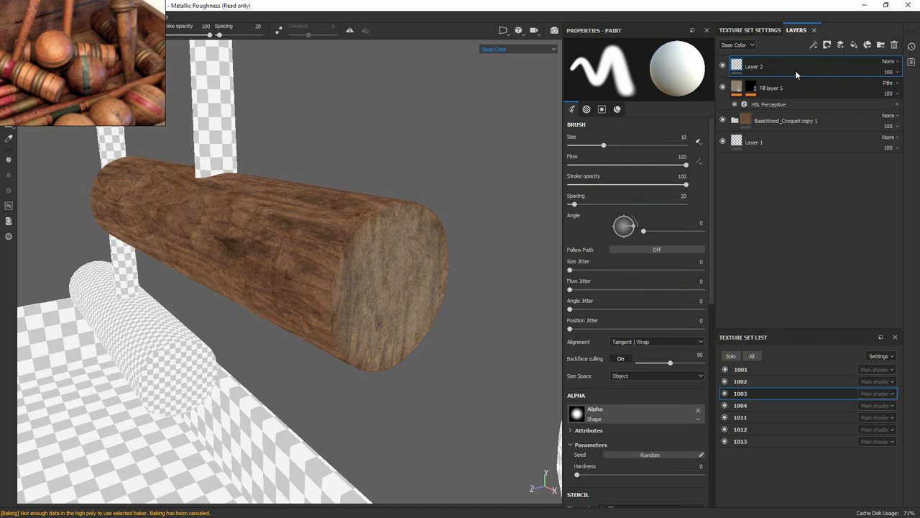
Step: Pick a grain brush for Layer 2 and set its stroke alignment to Tangent | Wrap
{"action": "left_click", "coordinate": [768, 104]}
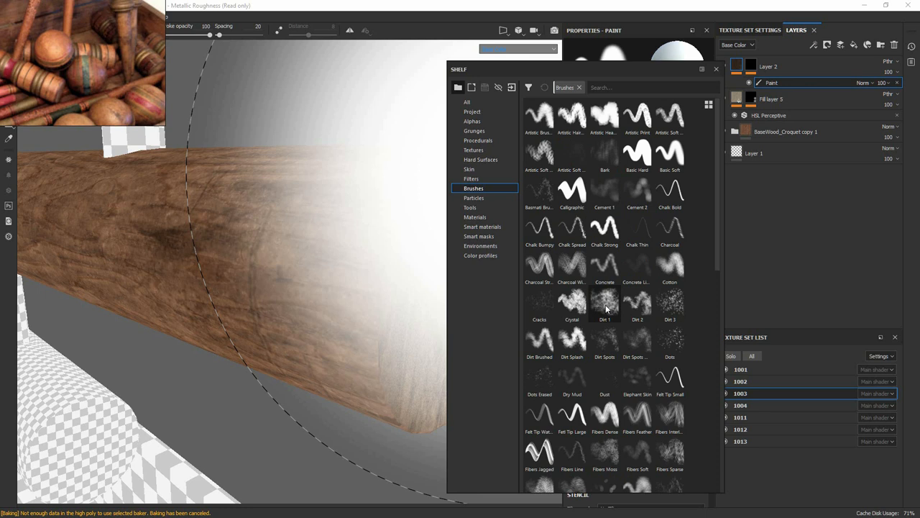
{"action": "left_click", "coordinate": [604, 305]}
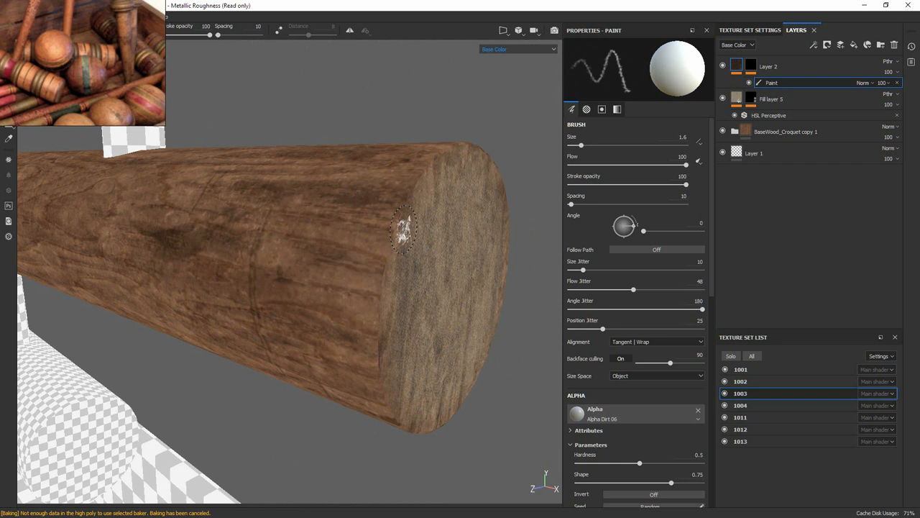
{"action": "left_click", "coordinate": [656, 375]}
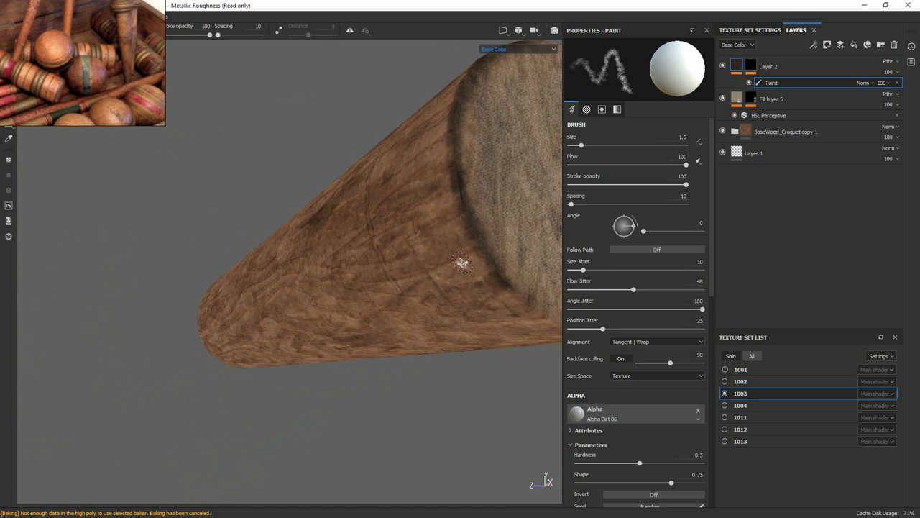
Step: Paint end-grain detail across the handle's flat cut end and check it from several angles
{"action": "left_click_drag", "start_coordinate": [460, 262], "coordinate": [396, 310]}
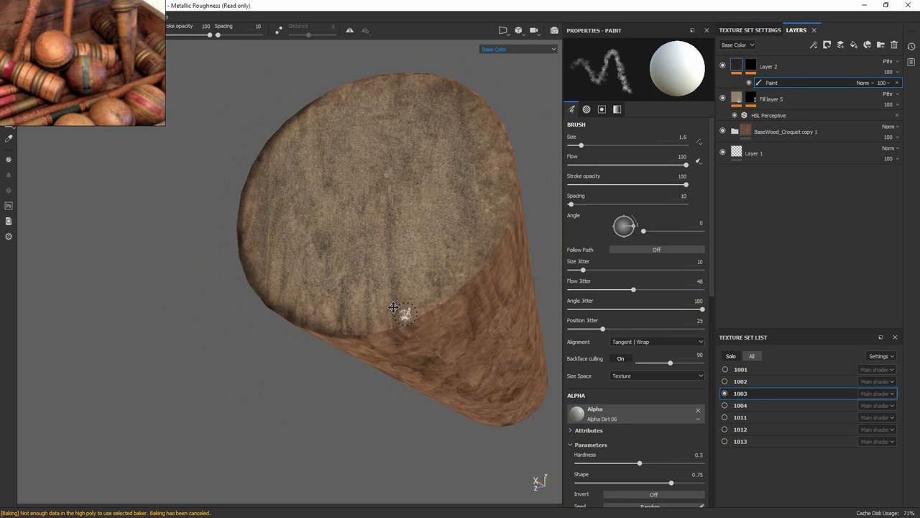
{"action": "left_click_drag", "start_coordinate": [395, 308], "coordinate": [445, 221]}
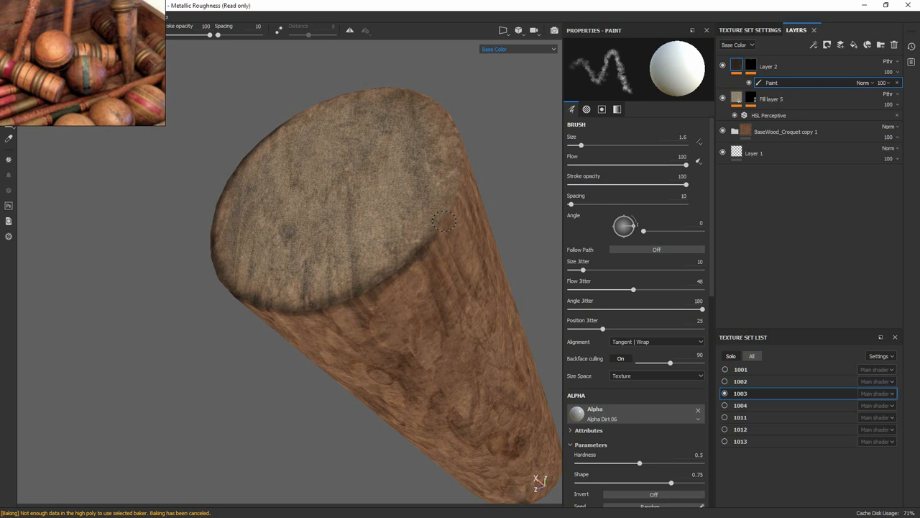
{"action": "left_click", "coordinate": [656, 342]}
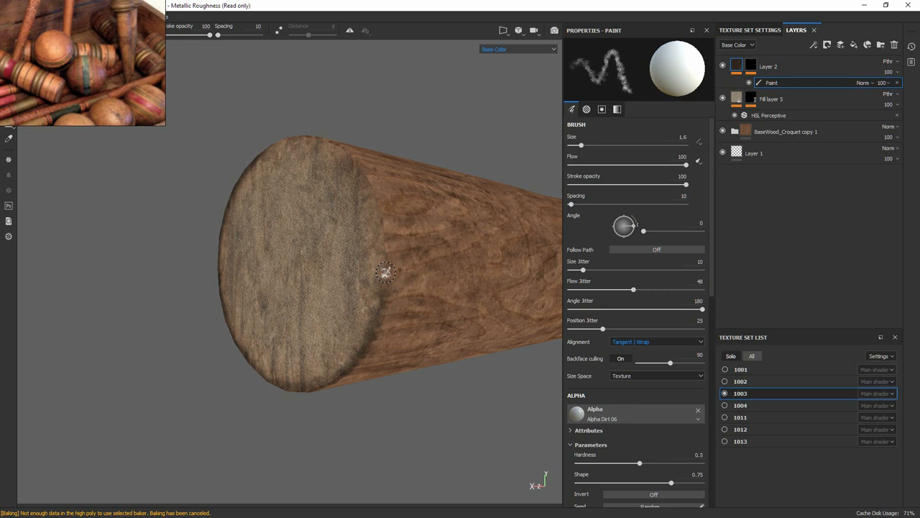
{"action": "left_click_drag", "start_coordinate": [386, 272], "coordinate": [400, 302]}
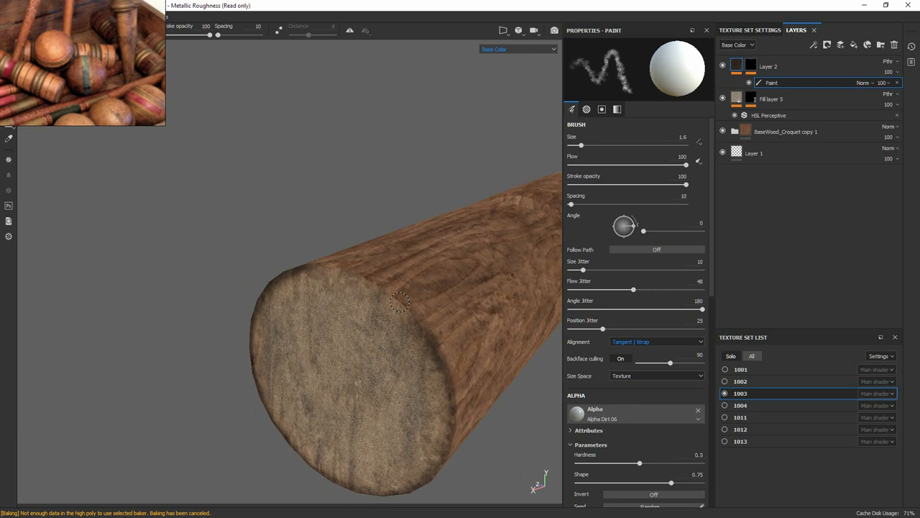
{"action": "left_click_drag", "start_coordinate": [403, 302], "coordinate": [420, 315]}
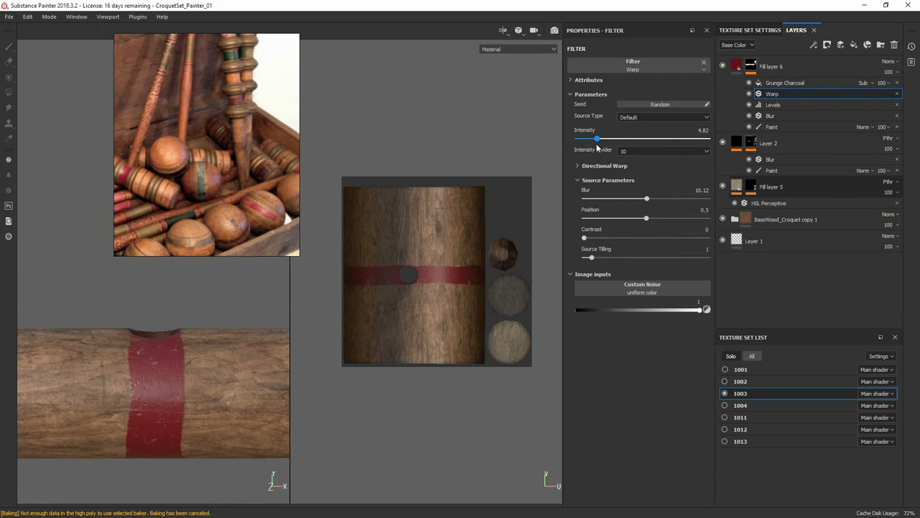
Step: Raise the Warp filter's Intensity so the red band's edges follow the wood grain
{"action": "left_click", "coordinate": [865, 82]}
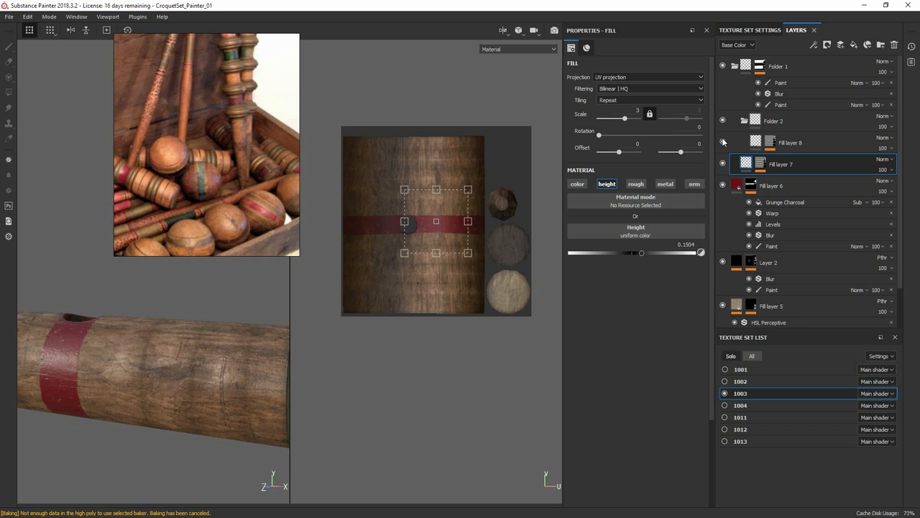
Step: Give the ring layer a black mask filled with the Stripes grayscale pattern
{"action": "right_click", "coordinate": [789, 143]}
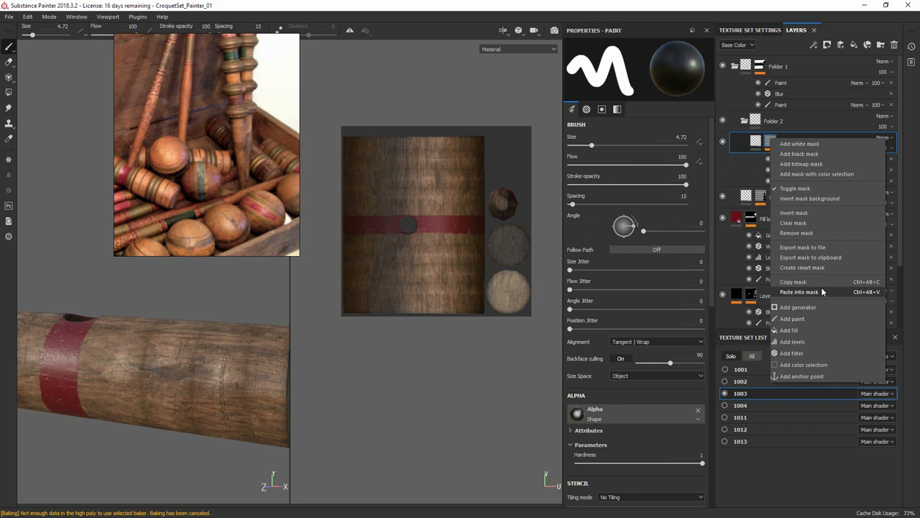
{"action": "left_click", "coordinate": [788, 329]}
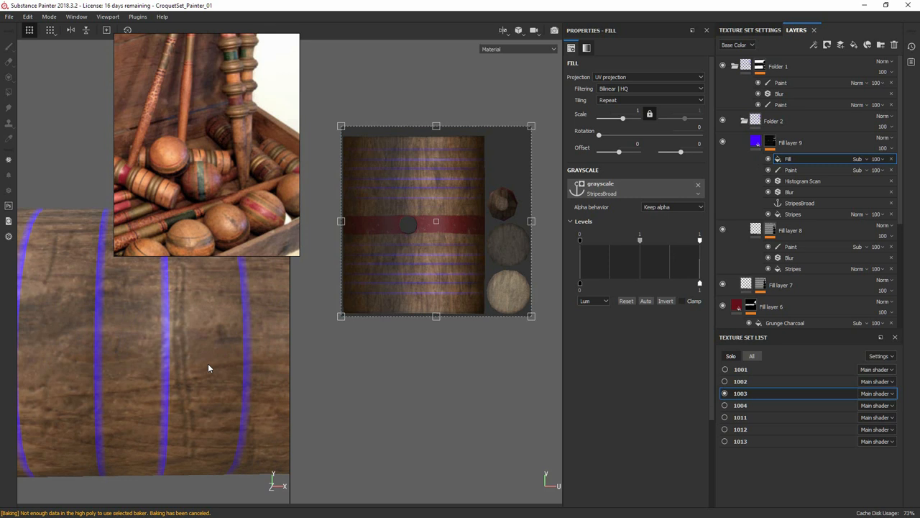
{"action": "left_click", "coordinate": [803, 158]}
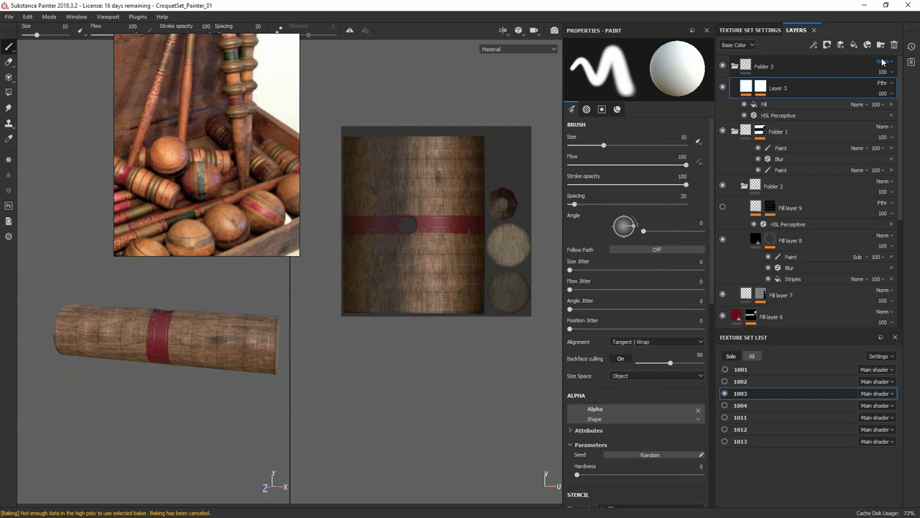
Step: Add a red fill layer with a black mask and brush the stripe around the ball
{"action": "right_click", "coordinate": [745, 66]}
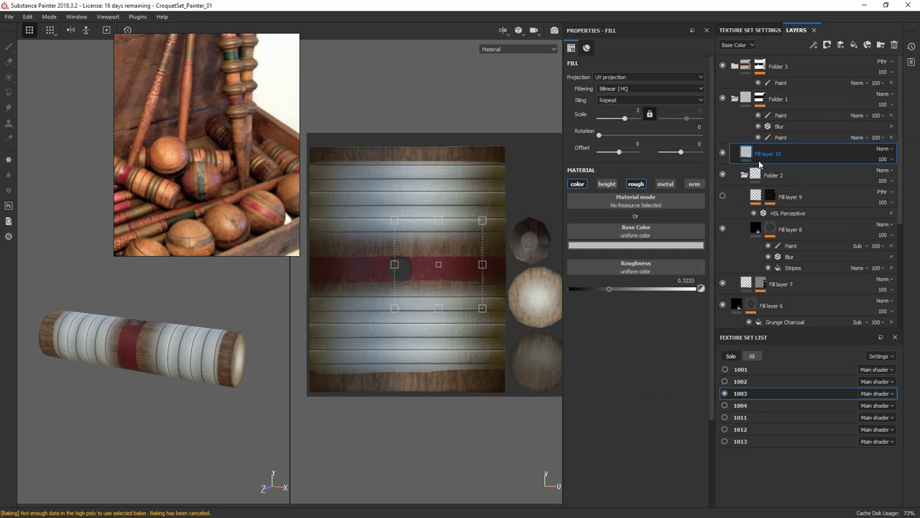
{"action": "left_click", "coordinate": [635, 244]}
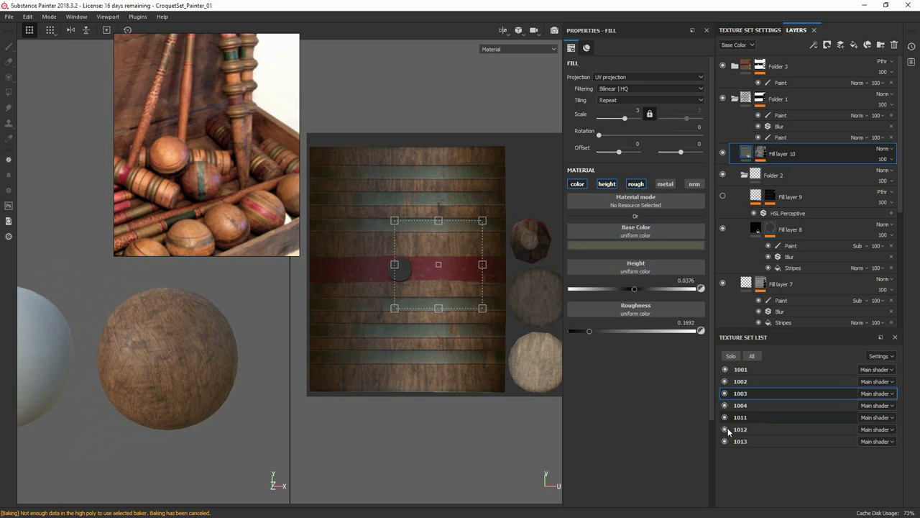
{"action": "left_click", "coordinate": [741, 440]}
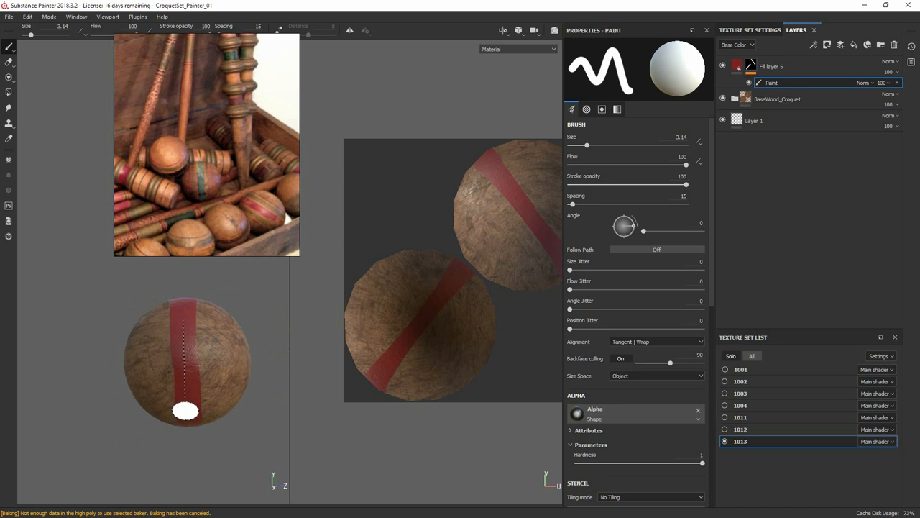
{"action": "left_click_drag", "start_coordinate": [186, 411], "coordinate": [193, 311]}
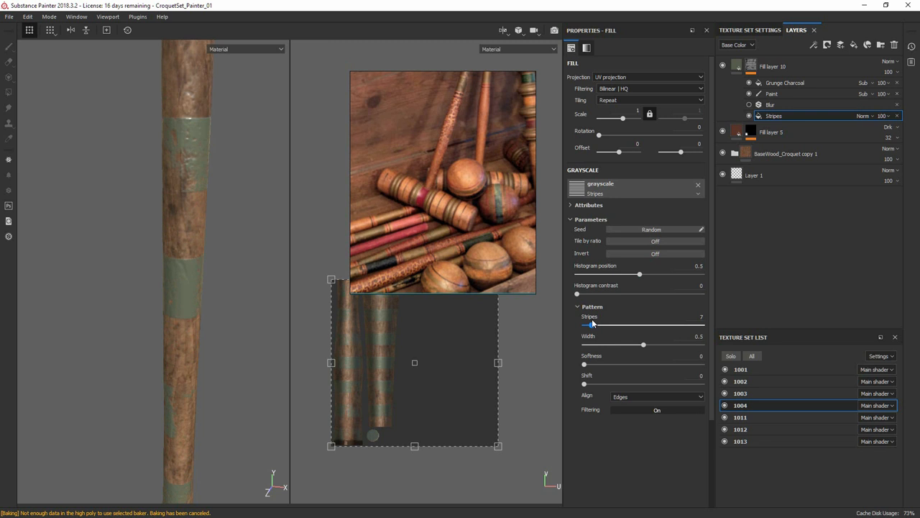
Step: Tune the Stripes count and UV Scale of the green-band mask along the stake
{"action": "left_click_drag", "start_coordinate": [623, 118], "coordinate": [683, 118]}
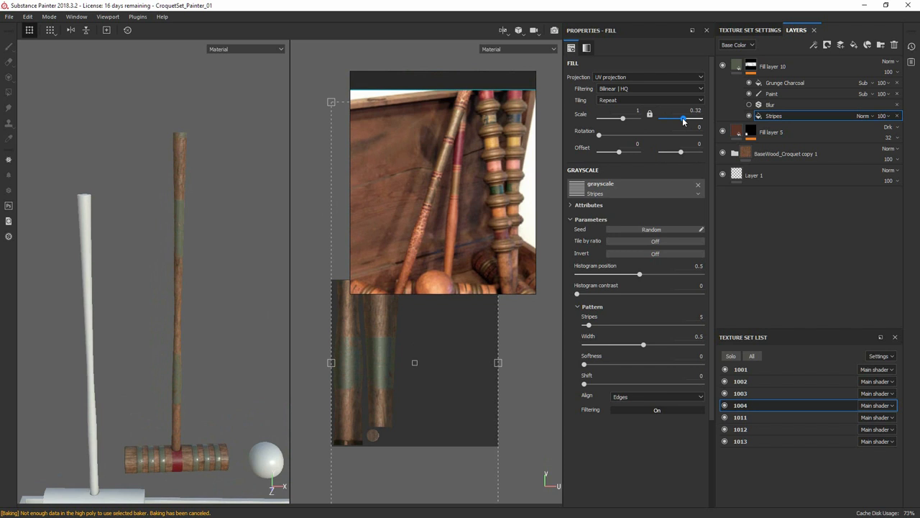
{"action": "left_click_drag", "start_coordinate": [586, 325], "coordinate": [612, 325]}
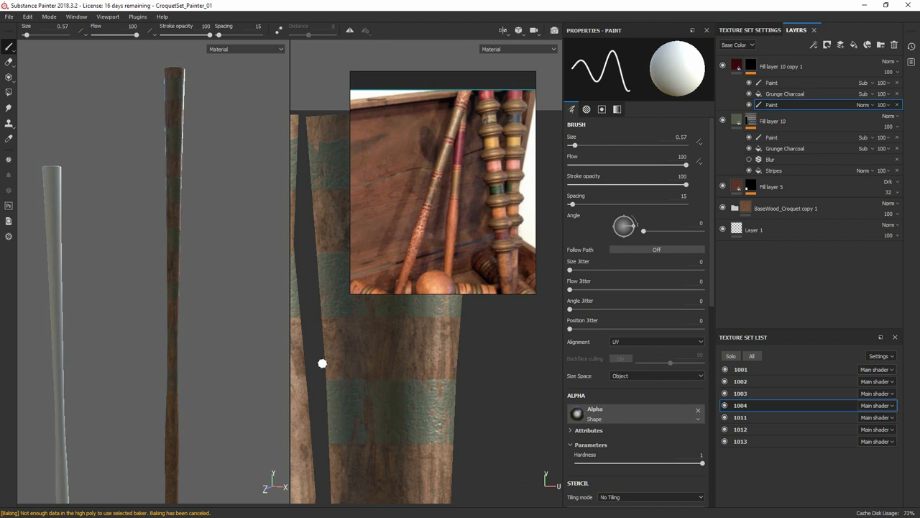
Step: Brush the duplicated green stripes onto the stake through the copied layer's mask
{"action": "left_click", "coordinate": [656, 376]}
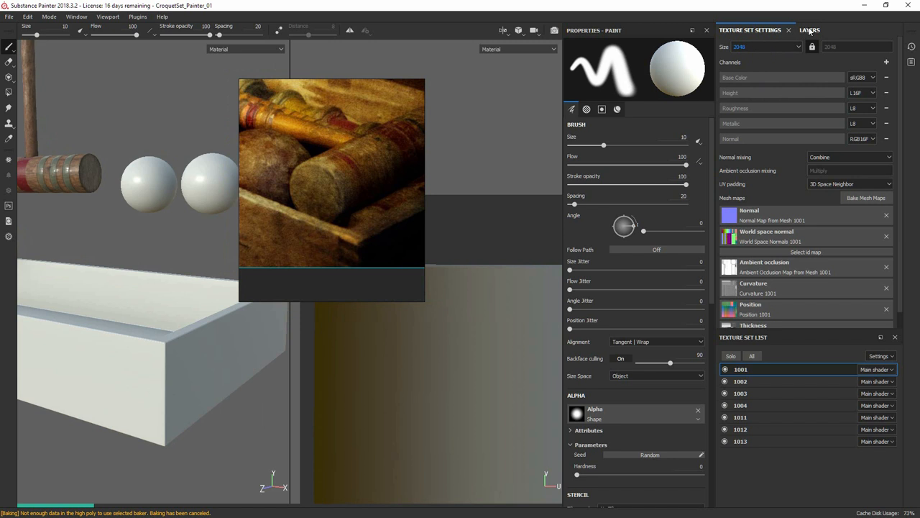
Step: Show the wood material's layer stack and adjust the HSL Perceptive filter slider
{"action": "left_click", "coordinate": [797, 30]}
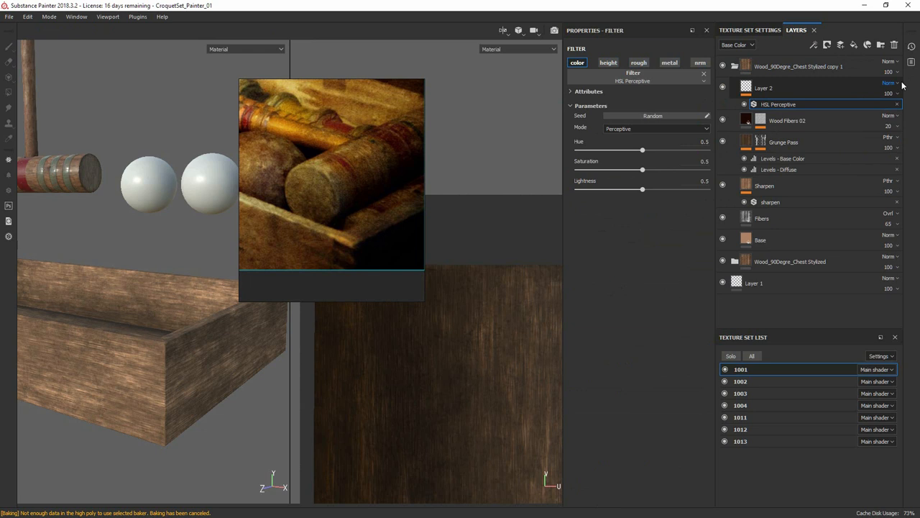
{"action": "left_click_drag", "start_coordinate": [641, 170], "coordinate": [652, 170]}
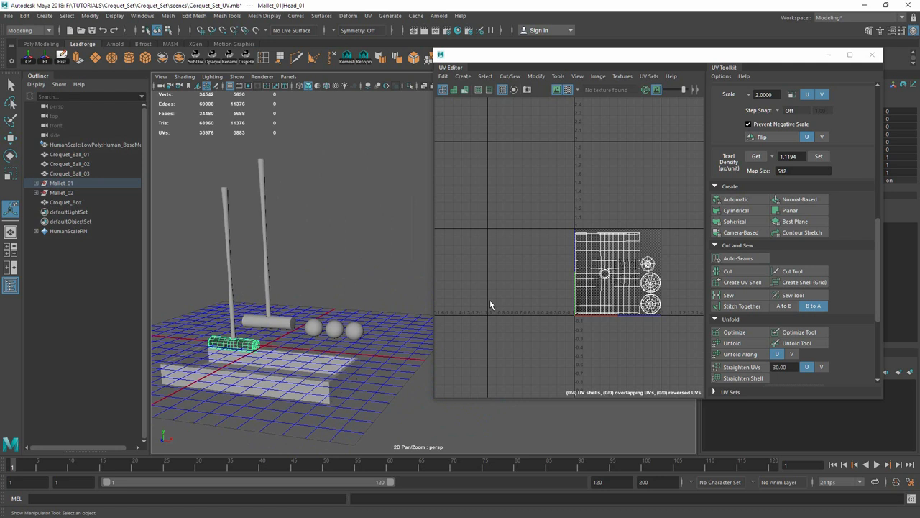
Step: Show the mallet's UV shells in Maya's UV Editor
{"action": "left_click", "coordinate": [64, 201]}
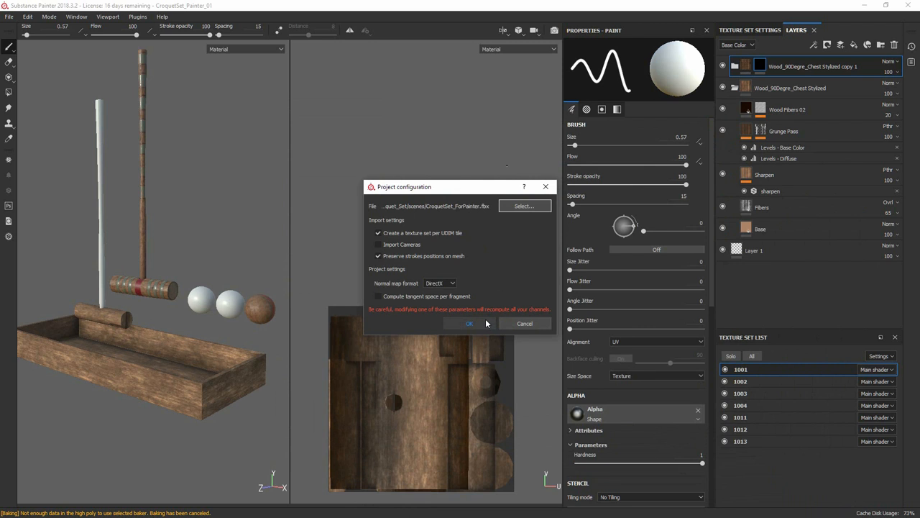
Step: Confirm re-importing CroquetSet_ForPainter.fbx so the new 1014 texture set appears
{"action": "left_click", "coordinate": [469, 322]}
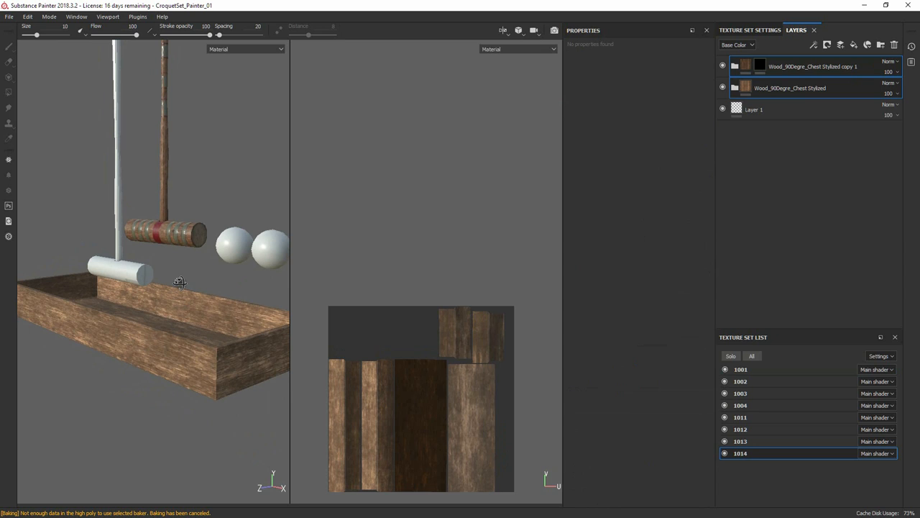
{"action": "left_click", "coordinate": [749, 28]}
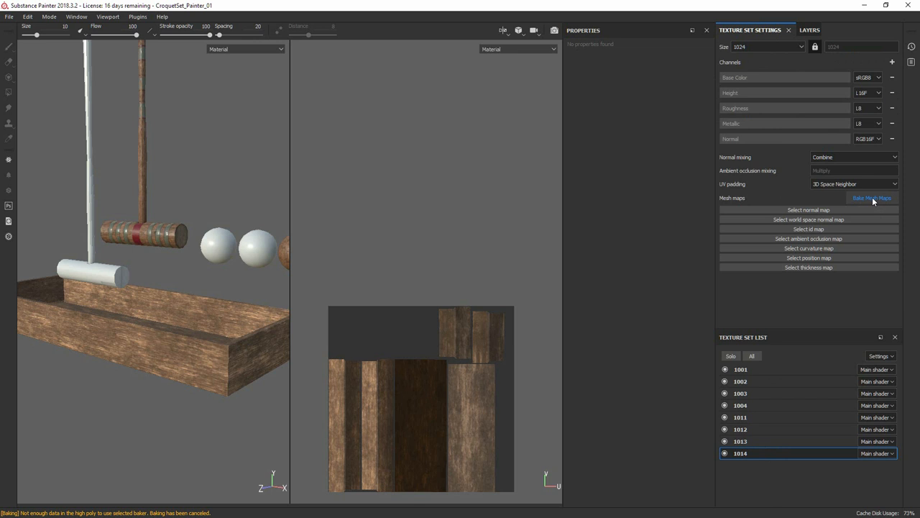
{"action": "left_click", "coordinate": [871, 198]}
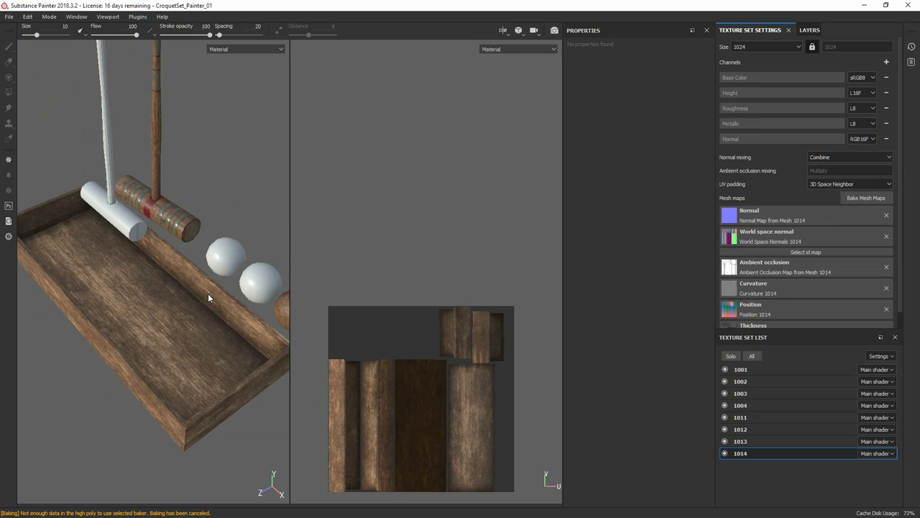
{"action": "left_click_drag", "start_coordinate": [209, 298], "coordinate": [160, 337]}
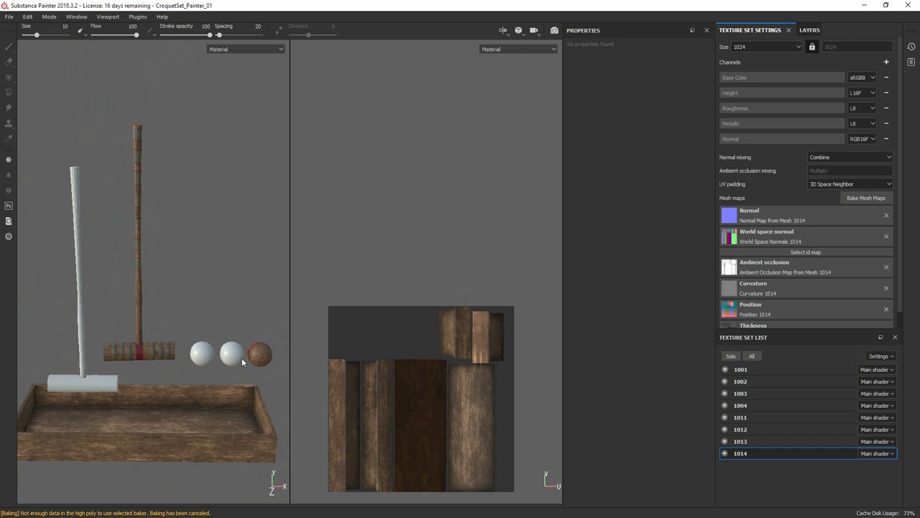
{"action": "left_click_drag", "start_coordinate": [242, 362], "coordinate": [286, 290]}
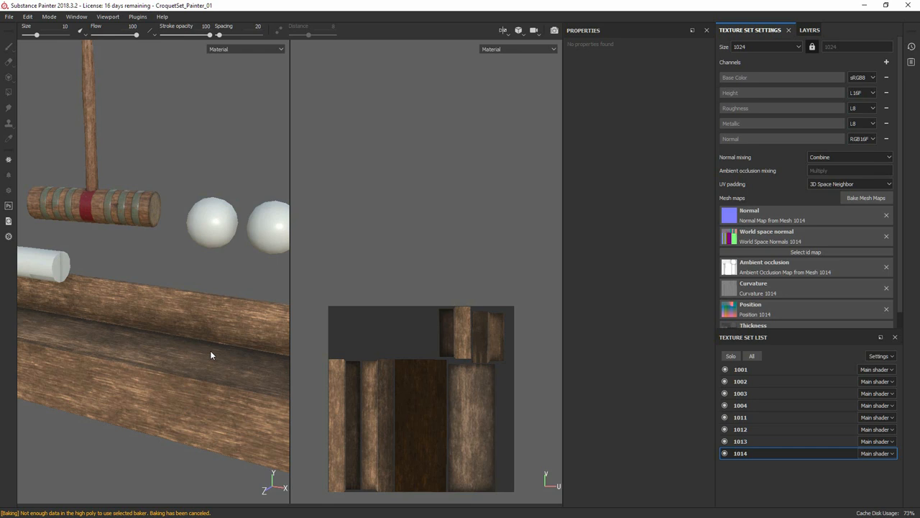
{"action": "left_click", "coordinate": [796, 29]}
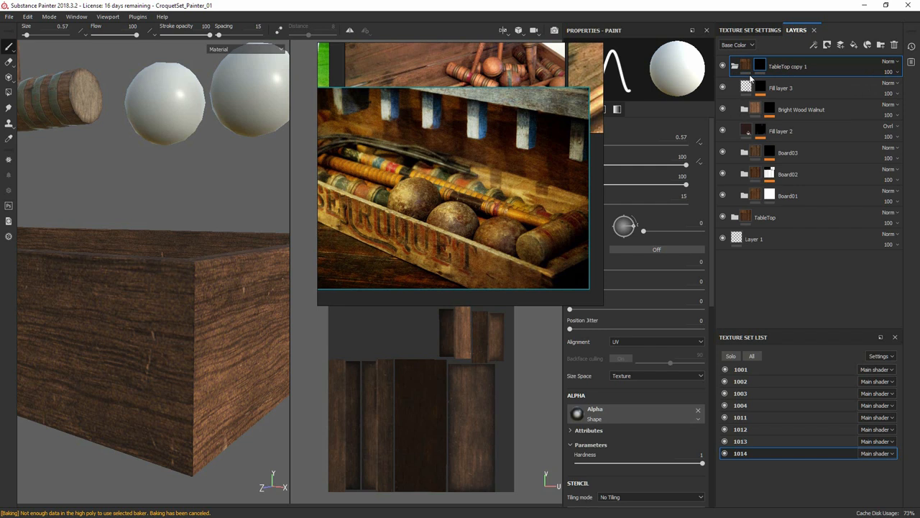
Step: Show the box's layer stack alongside the old croquet box reference photo
{"action": "left_click", "coordinate": [892, 82]}
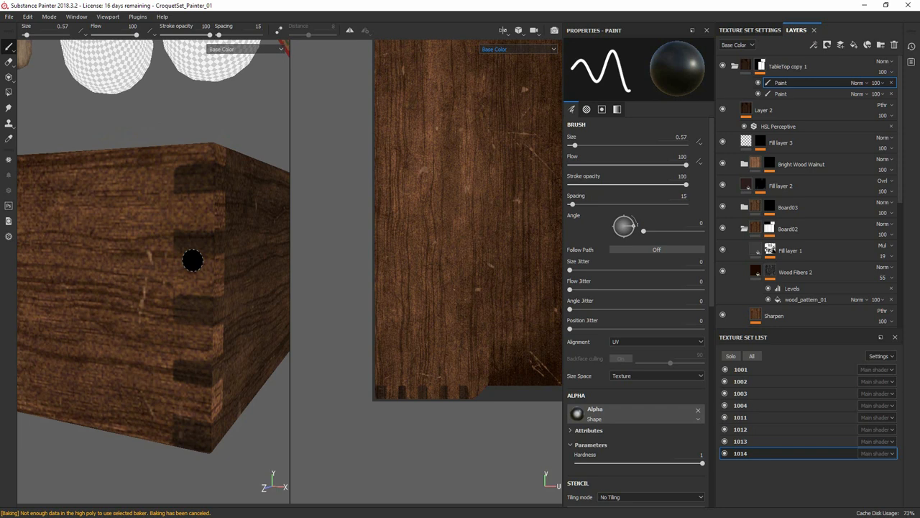
Step: Add a paint layer under TableTop copy 1 for the dark dovetail joints on the box corners
{"action": "left_click", "coordinate": [778, 126]}
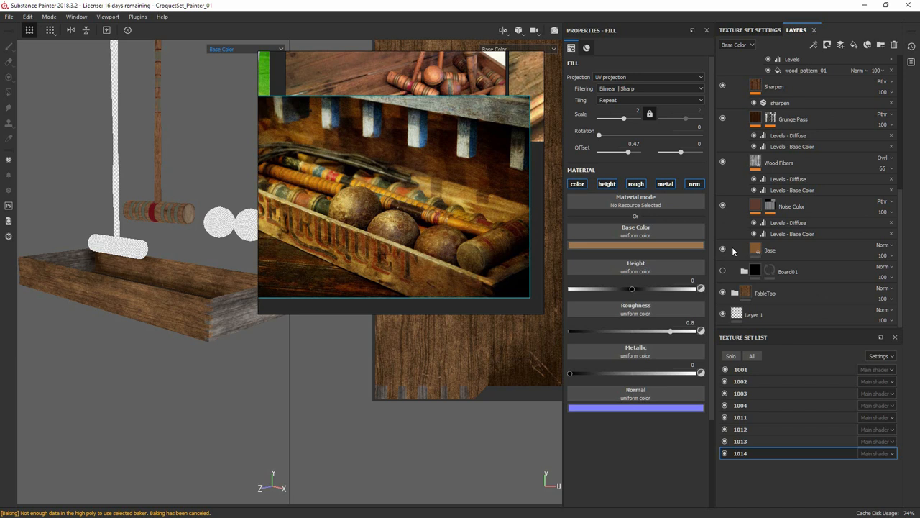
Step: Add a fill layer to start the Base, Wood Fibers, Grunge Pass and Sharpen structure
{"action": "left_click", "coordinate": [771, 250]}
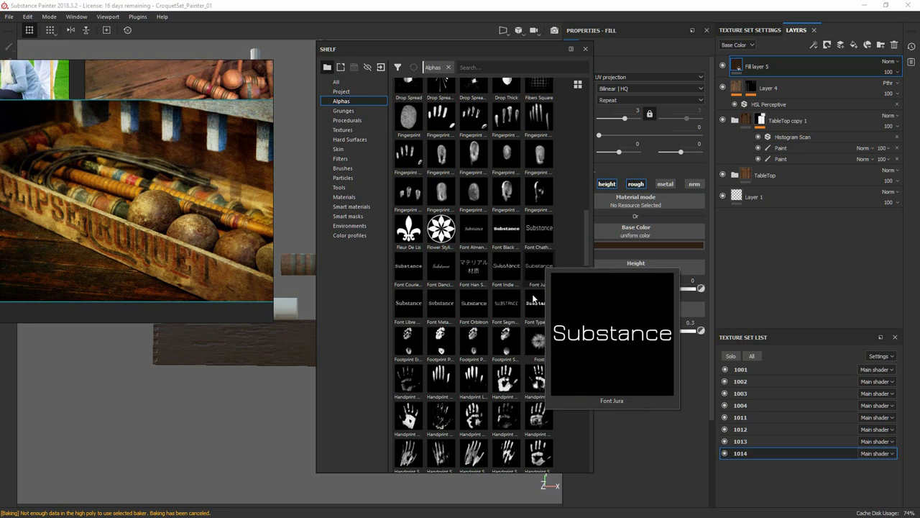
Step: Browse the Shelf's font alphas, such as Font June, for the box lettering
{"action": "left_click", "coordinate": [408, 302]}
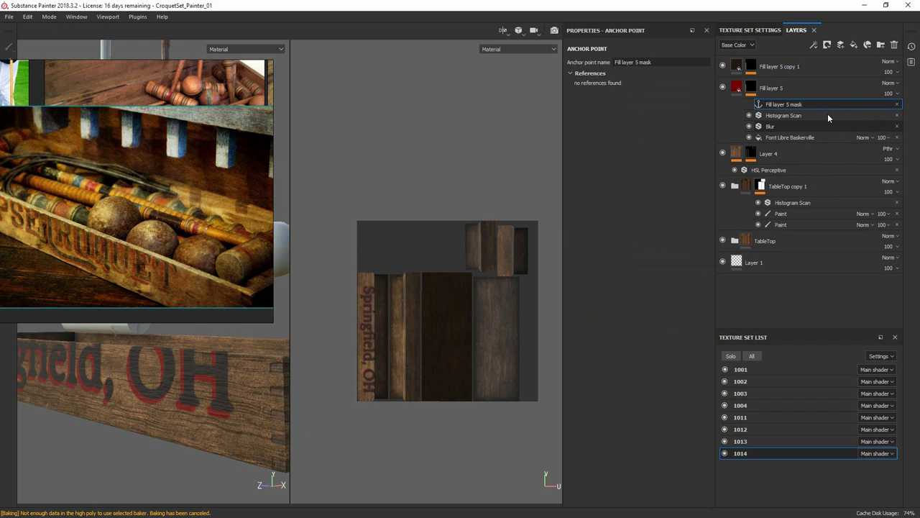
Step: Rename the anchor point on Fill layer 5's mask to 'FontCut'
{"action": "type", "text": "FontCut"}
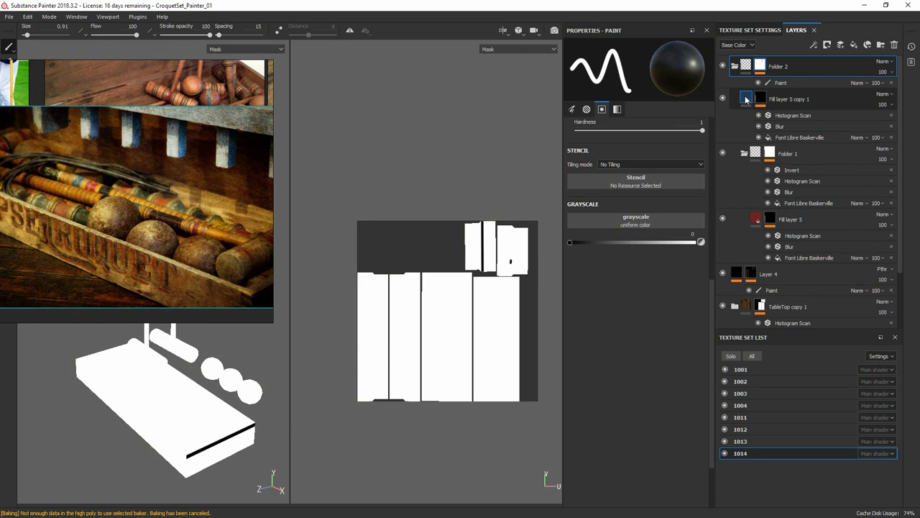
Step: Add a fill layer with Wood Fibers 1 driving base color and height on the boards
{"action": "left_click", "coordinate": [781, 82]}
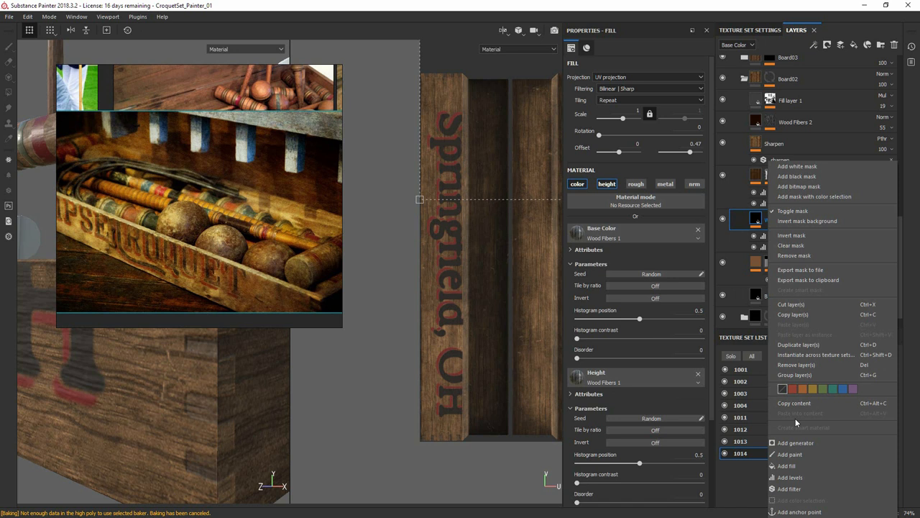
Step: Anchor the Wood Fibers layer and subtract its grain via a Levels fill in Folder 2's lettering mask
{"action": "left_click", "coordinate": [799, 512]}
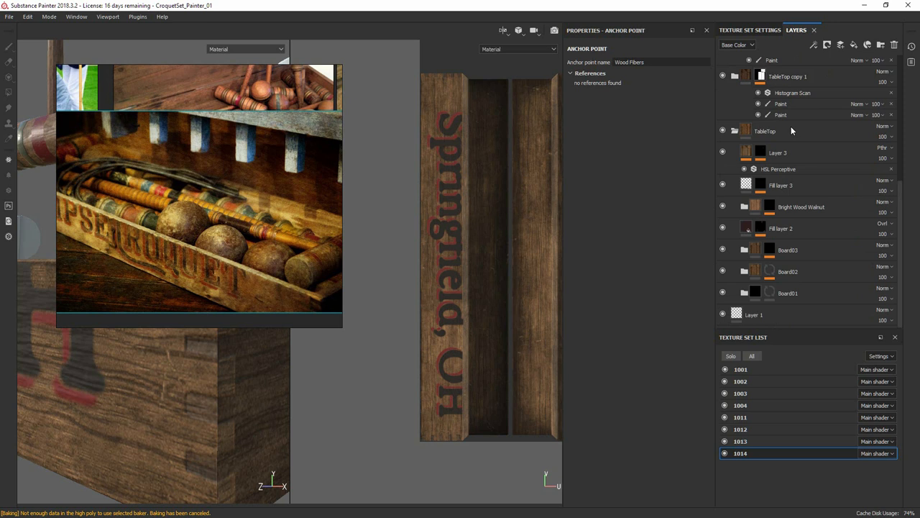
{"action": "right_click", "coordinate": [788, 76]}
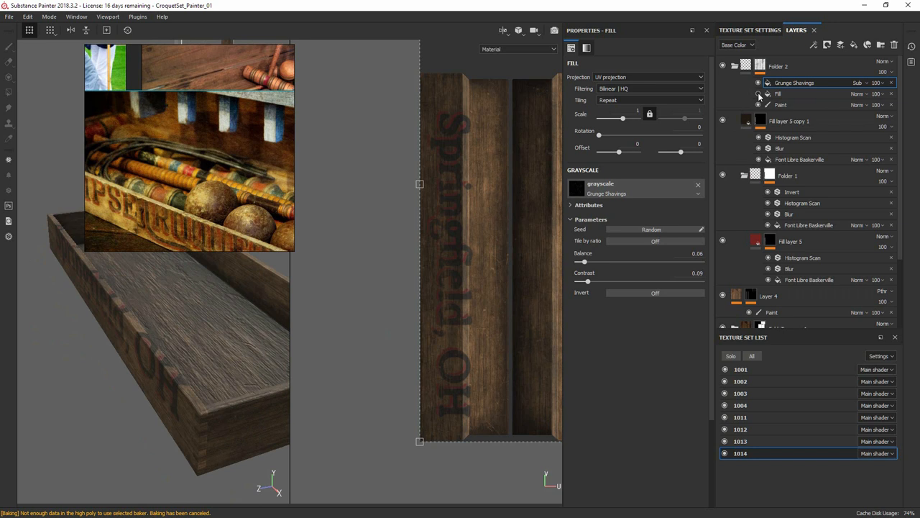
{"action": "left_click", "coordinate": [780, 94]}
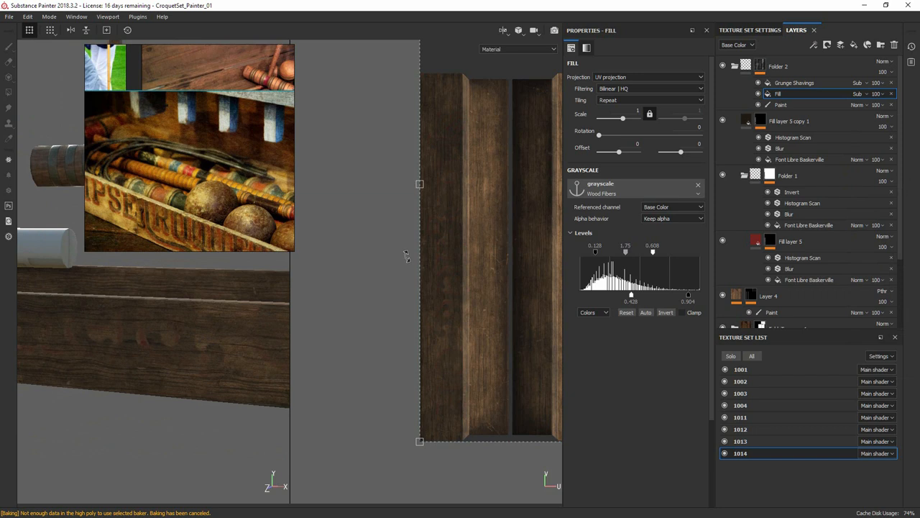